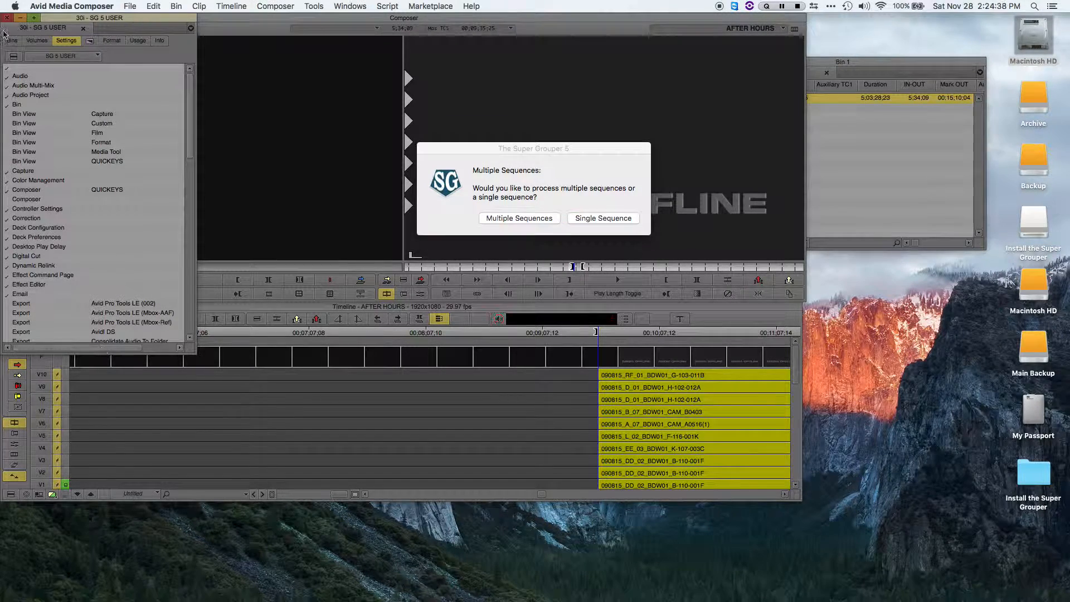
Step: Rename the bin 3Gi Bin1 to 'a Bin1' in the Project window's bin list
{"action": "left_click", "coordinate": [11, 40]}
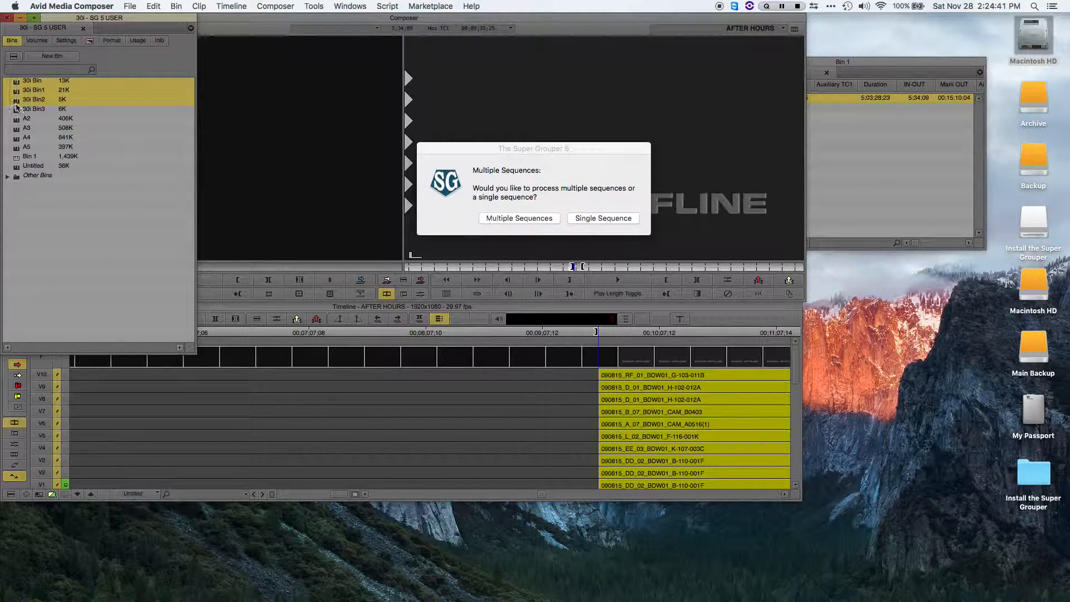
{"action": "left_click", "coordinate": [32, 89]}
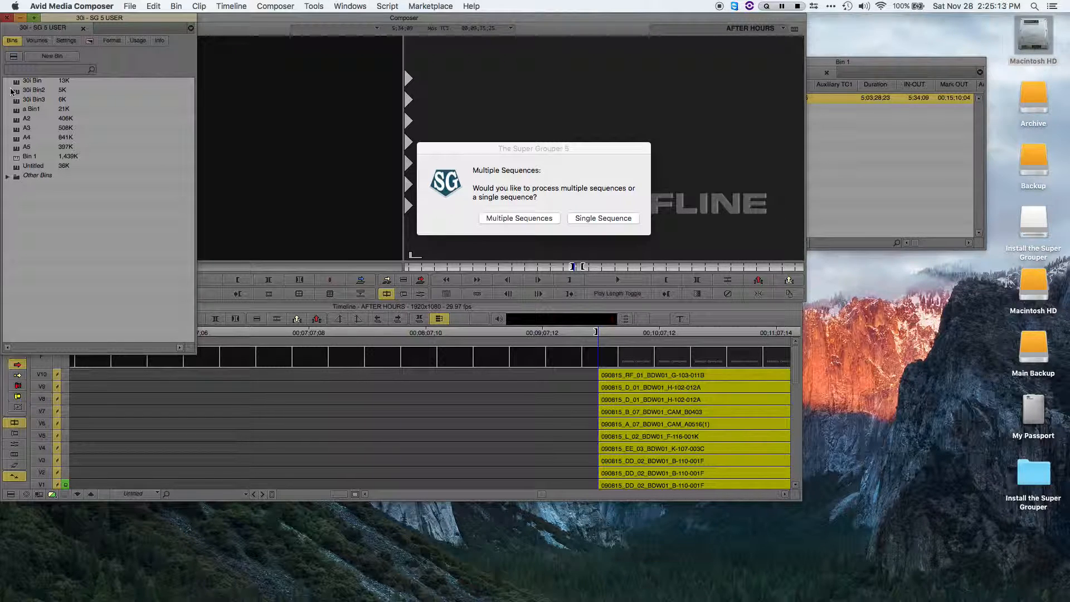
{"action": "mouse_move", "coordinate": [575, 163]}
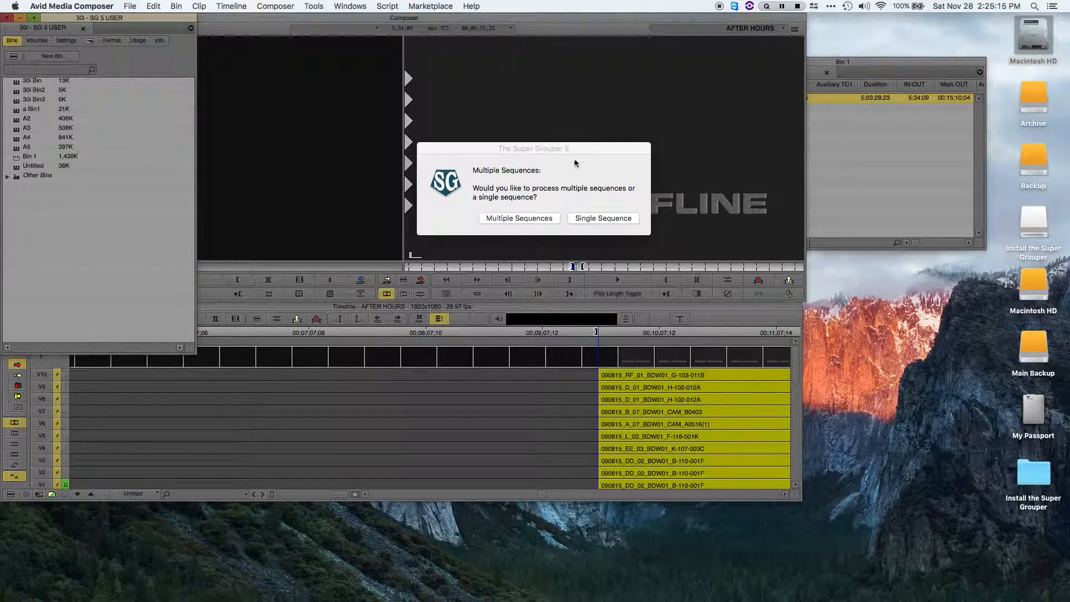
{"action": "mouse_move", "coordinate": [544, 191]}
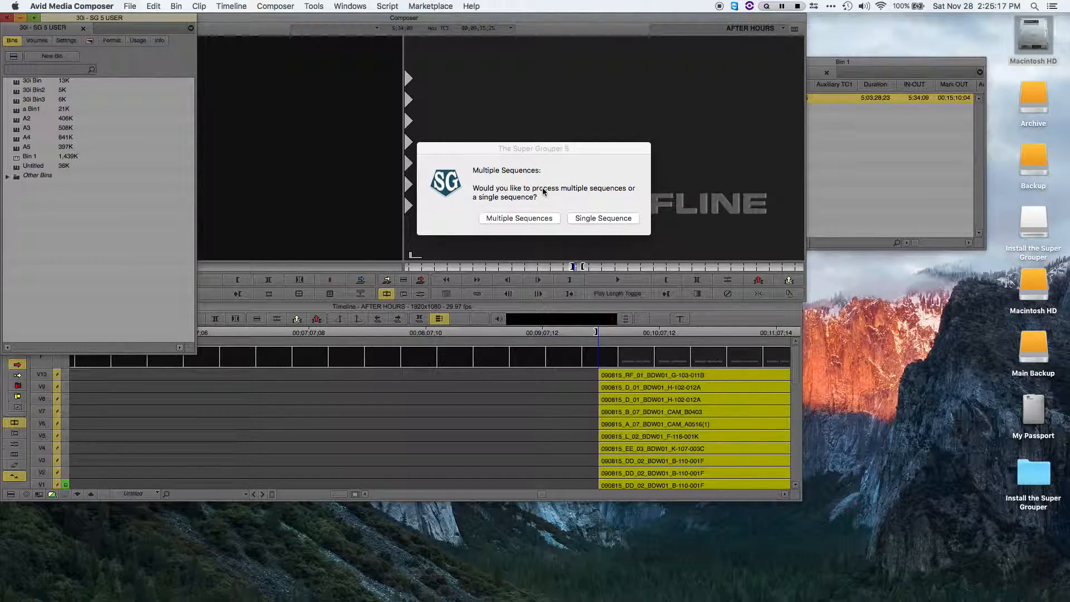
{"action": "left_click", "coordinate": [603, 219]}
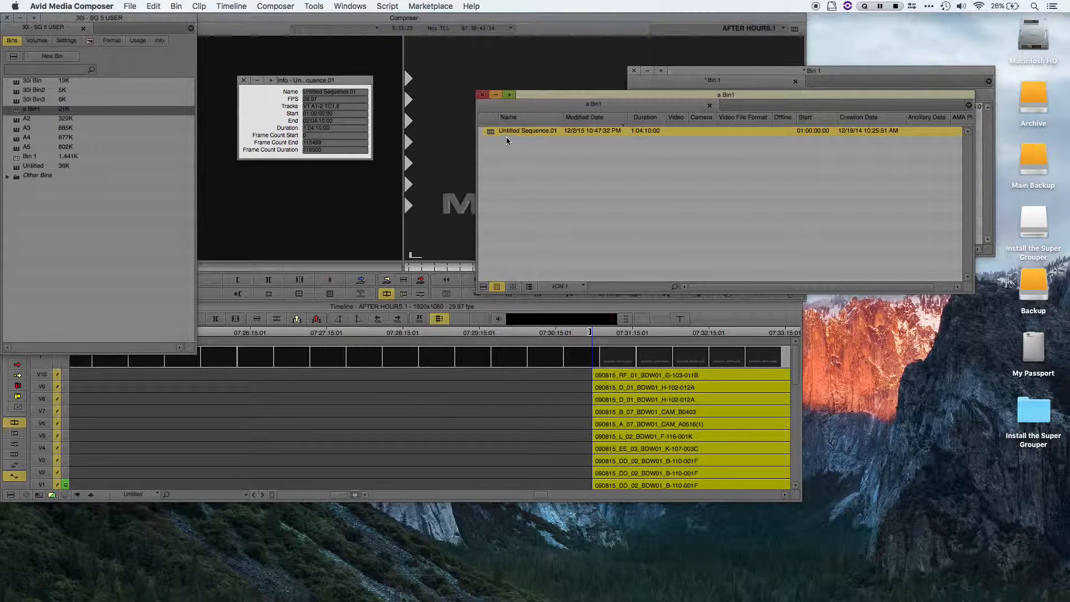
Step: Show the Info window for Untitled Sequence.01 and move it aside
{"action": "double_click", "coordinate": [527, 131]}
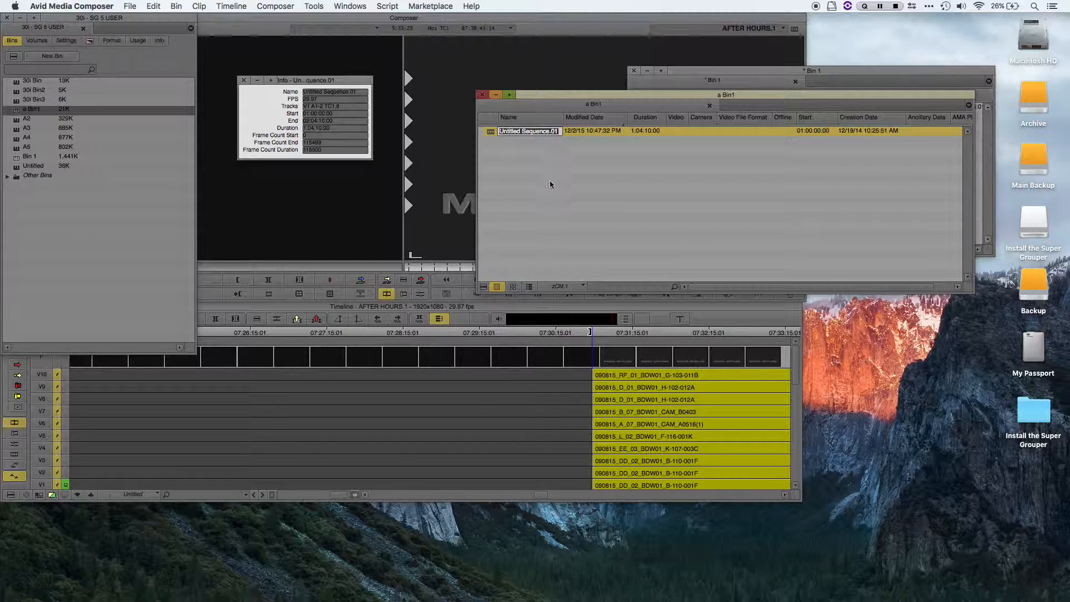
{"action": "left_click_drag", "start_coordinate": [303, 80], "coordinate": [267, 61]}
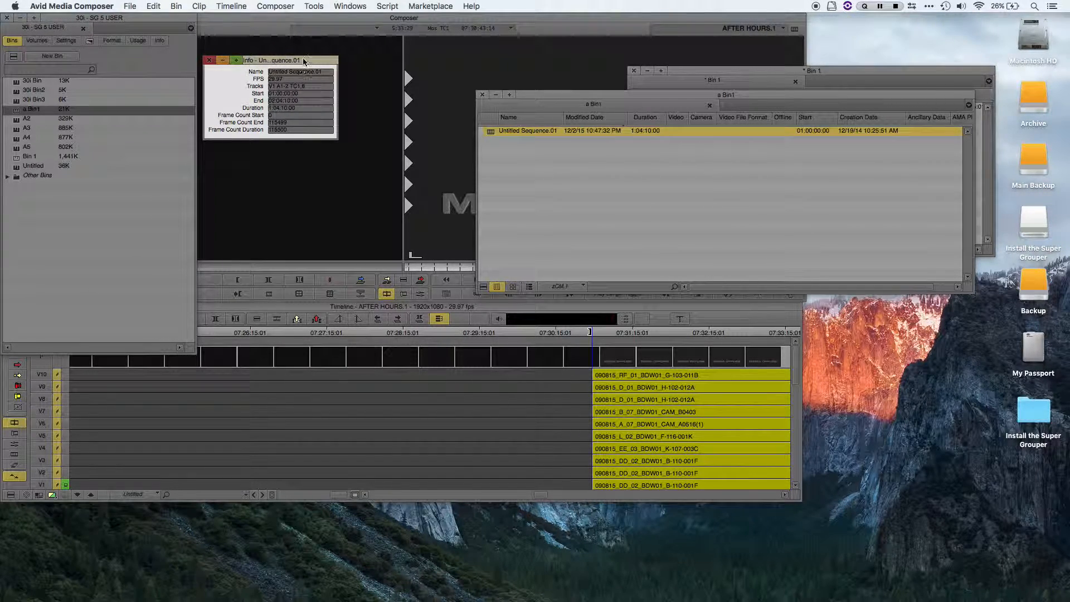
{"action": "mouse_move", "coordinate": [759, 62]}
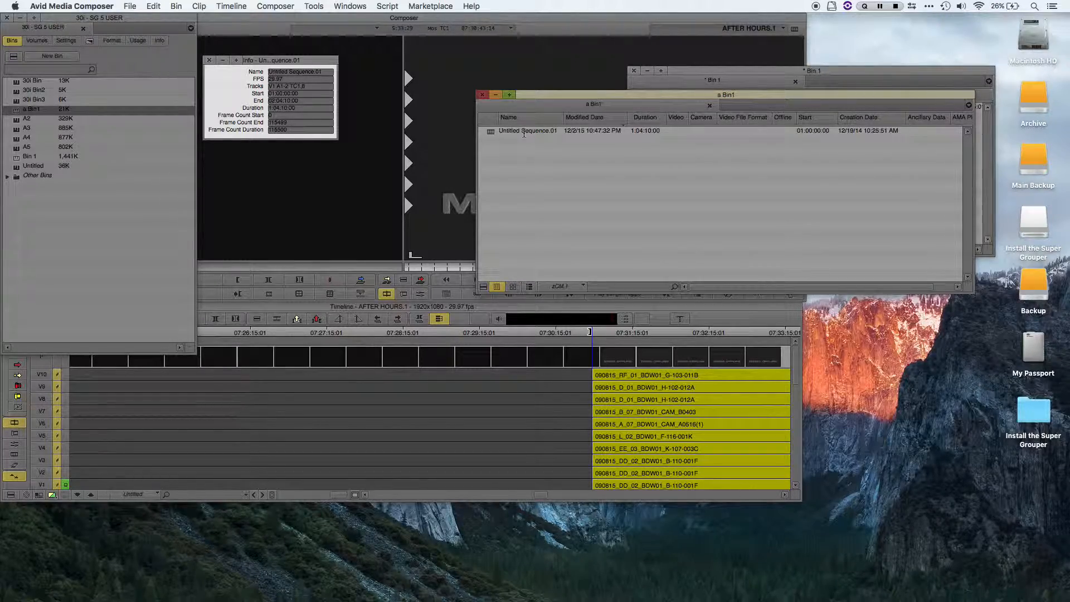
{"action": "left_click", "coordinate": [65, 41]}
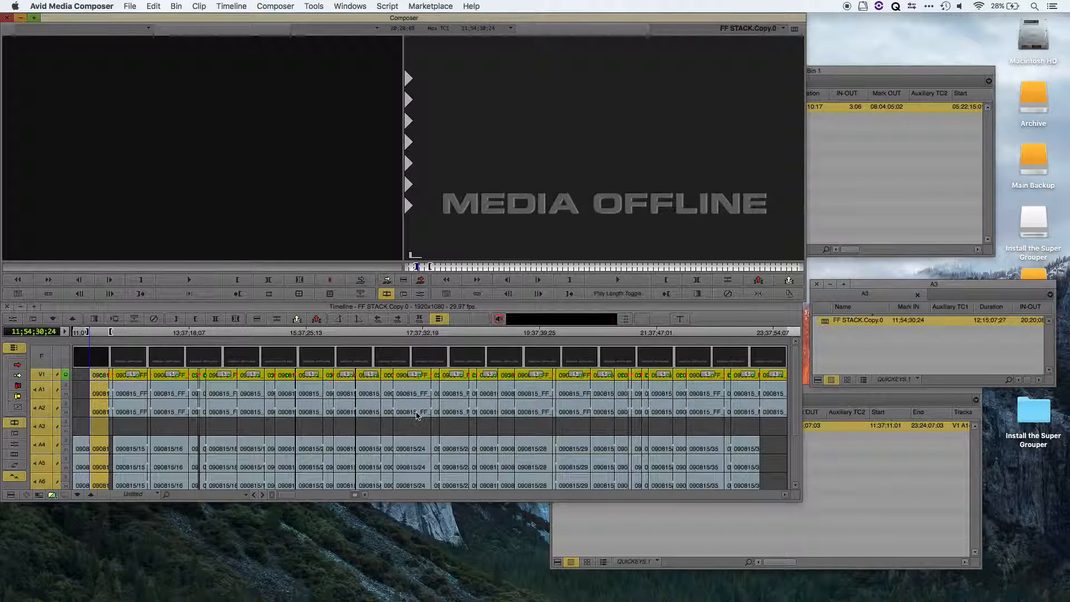
{"action": "mouse_move", "coordinate": [444, 406]}
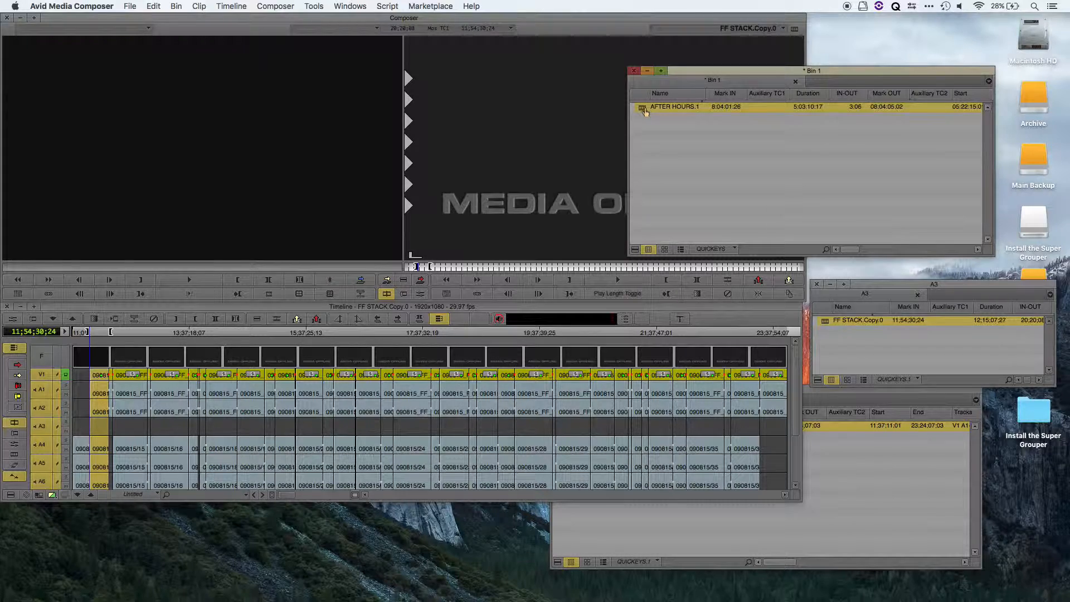
Step: Load the AFTER HOURS.1 sequence into the timeline from Bin 1
{"action": "double_click", "coordinate": [676, 107]}
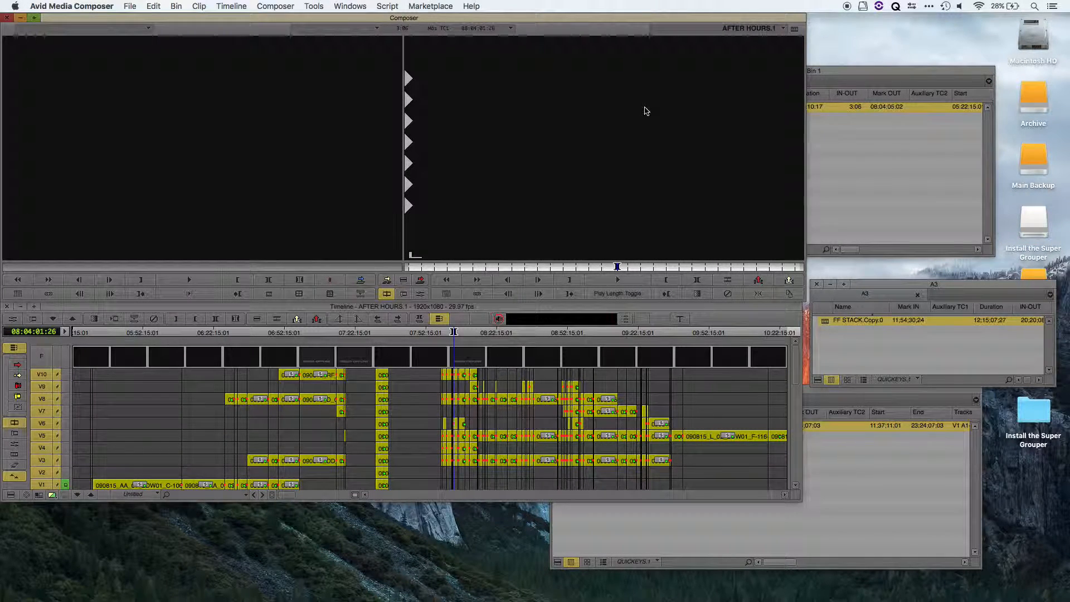
{"action": "mouse_move", "coordinate": [849, 139]}
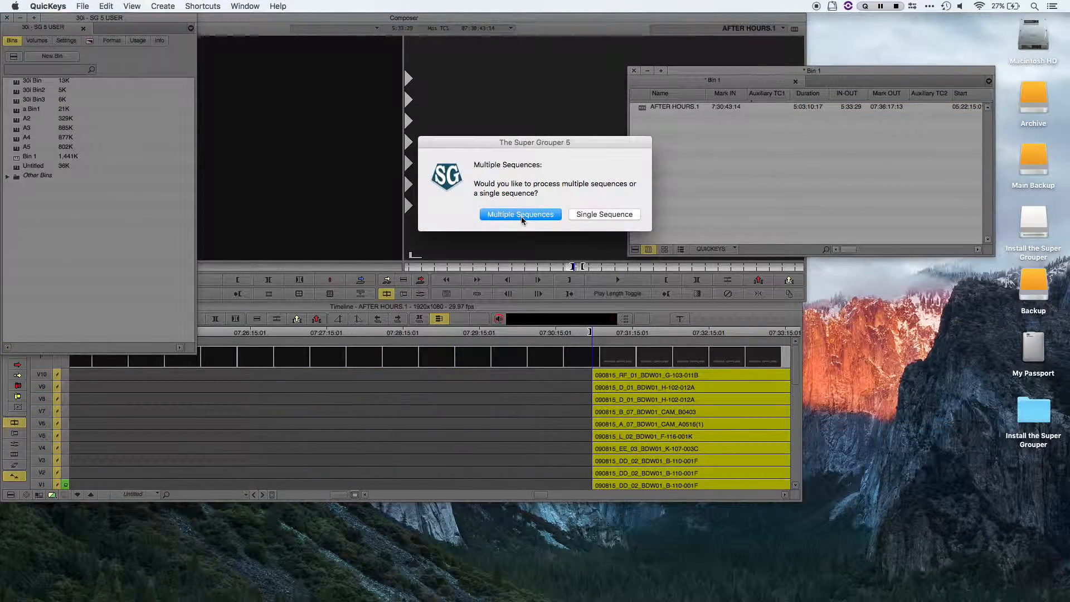
Step: Choose Multiple Sequences, Remember, and Continue in the Super Grouper 5 dialogs
{"action": "left_click", "coordinate": [520, 214]}
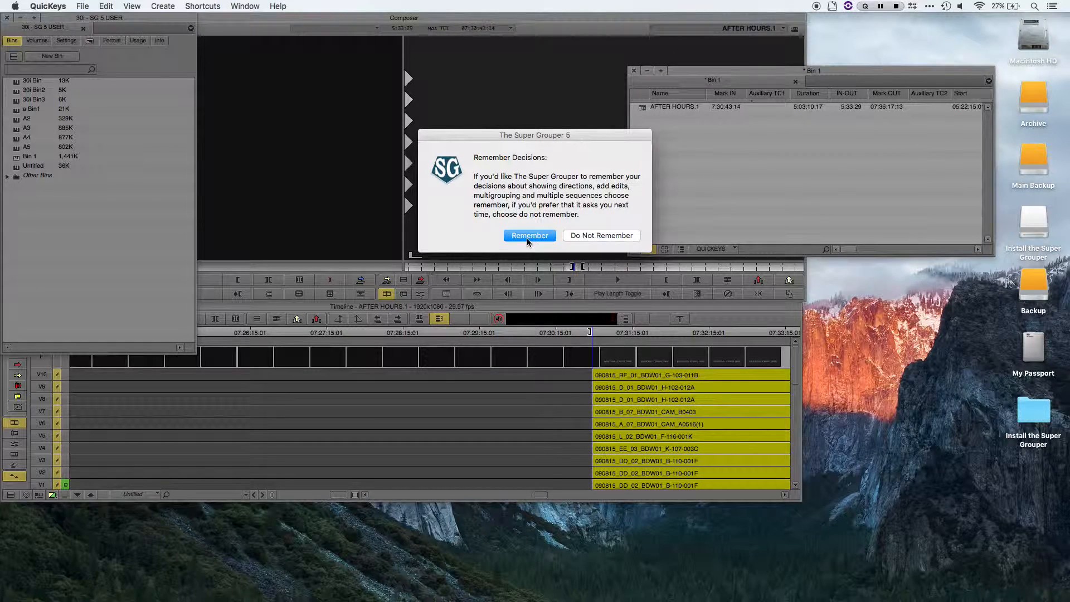
{"action": "left_click", "coordinate": [530, 235]}
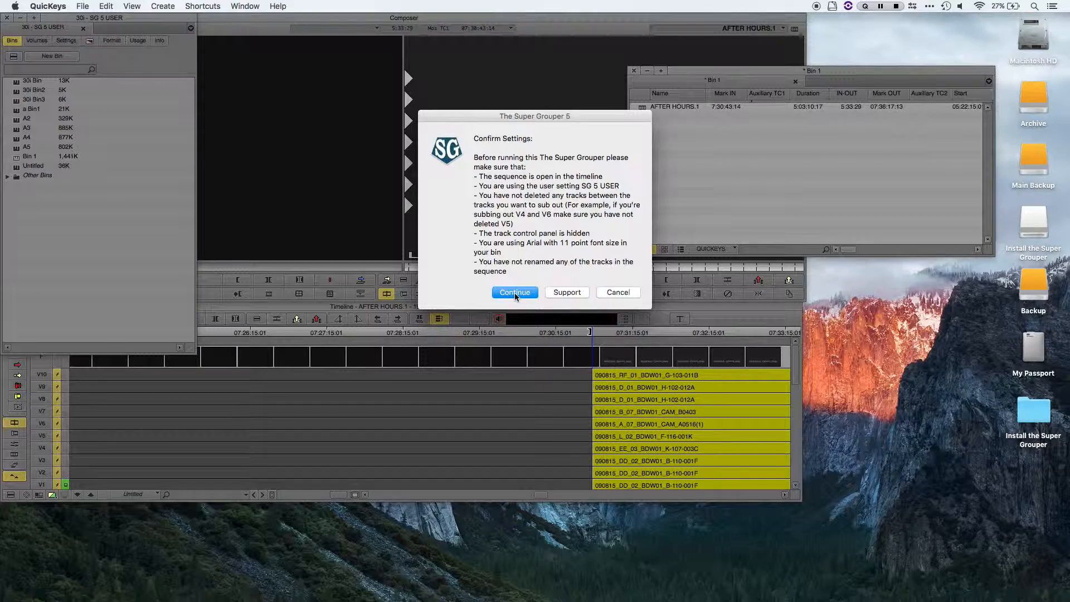
{"action": "left_click", "coordinate": [514, 292]}
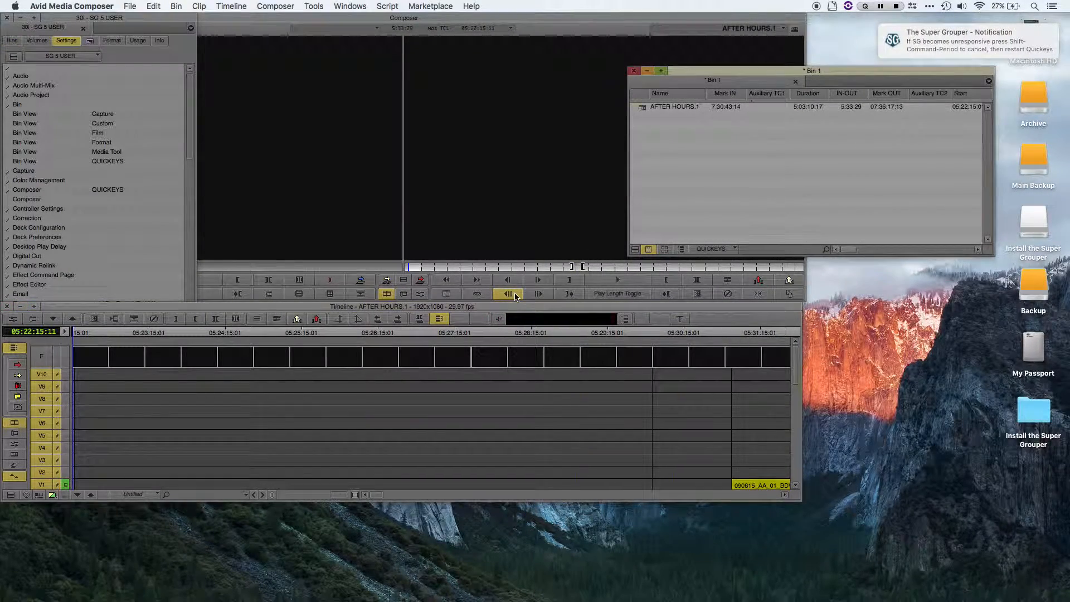
Step: Continue past the Numbered Bins notice and confirm the number of sequences to group
{"action": "left_click", "coordinate": [675, 107]}
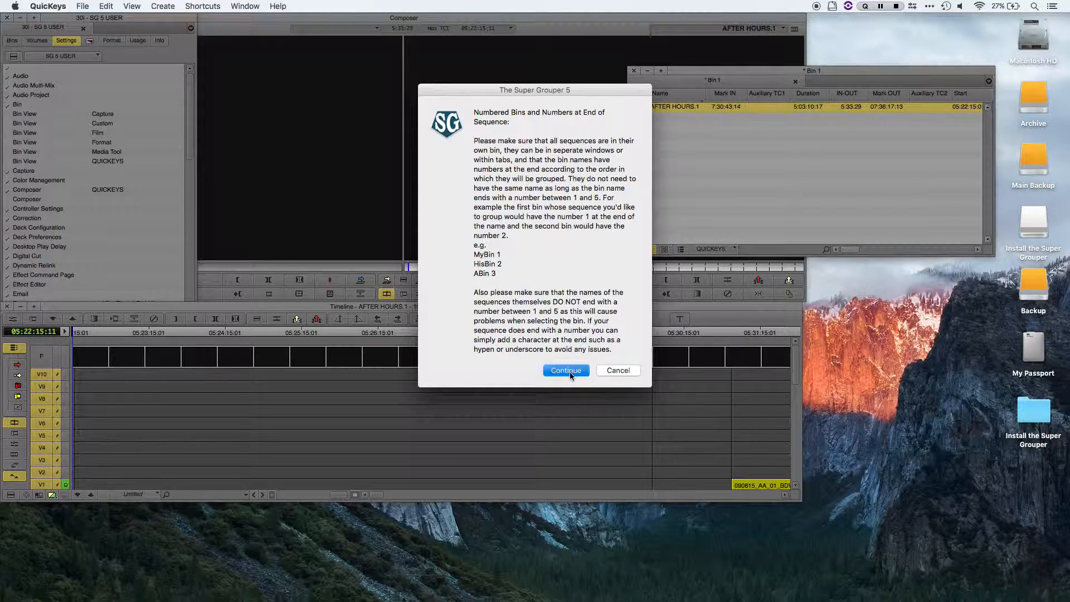
{"action": "left_click", "coordinate": [565, 370]}
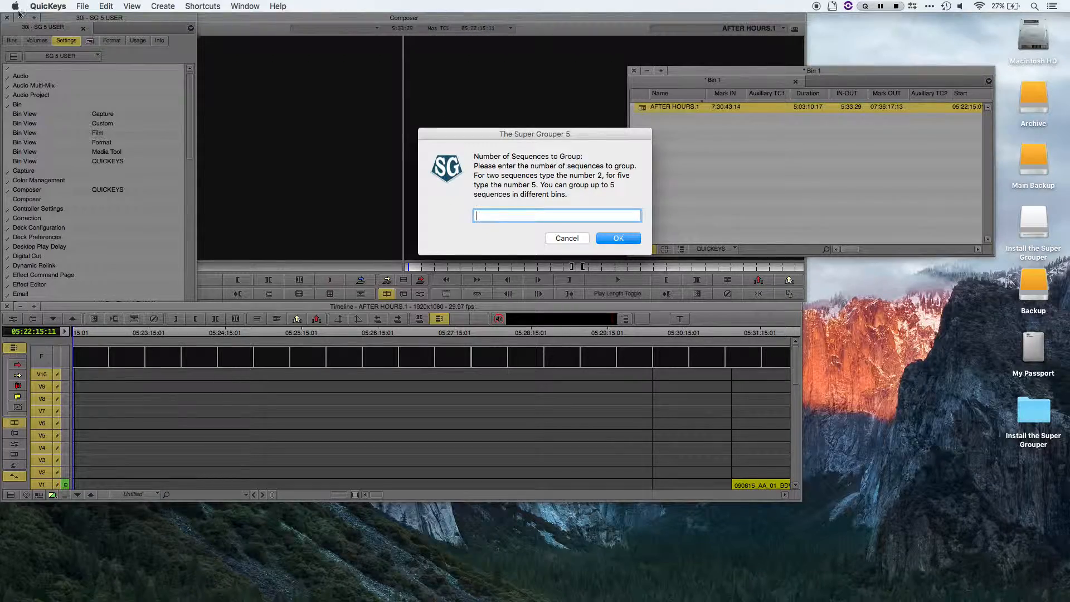
{"action": "left_click", "coordinate": [616, 238]}
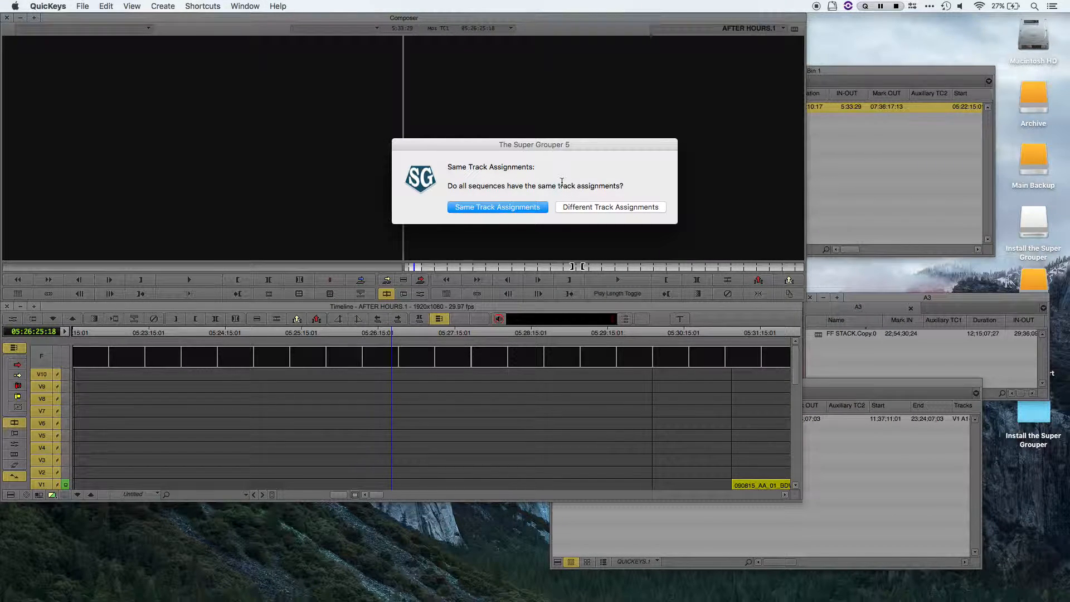
{"action": "mouse_move", "coordinate": [510, 164]}
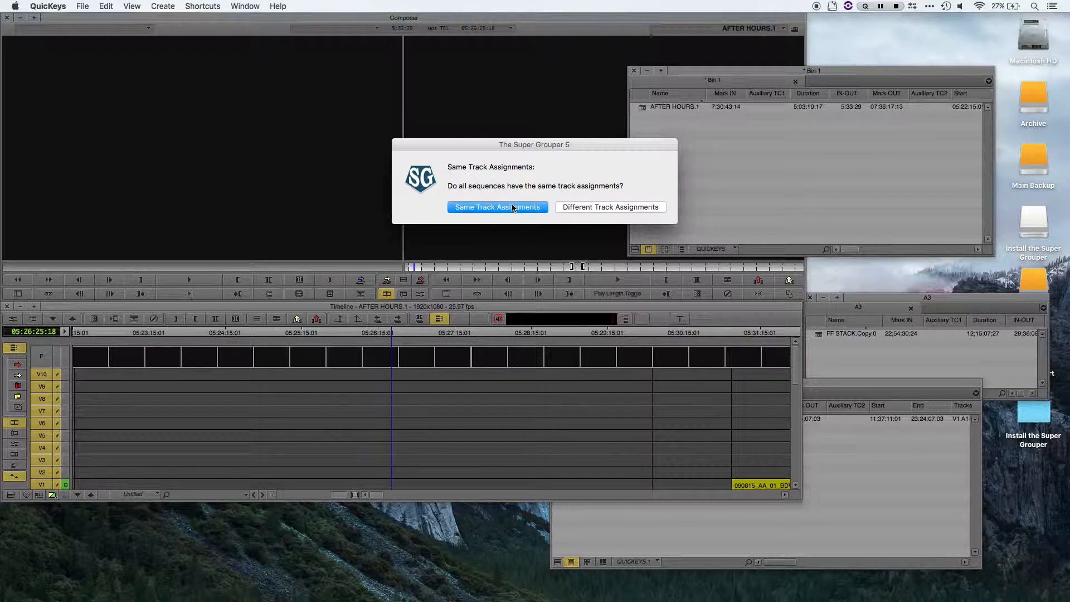
{"action": "mouse_move", "coordinate": [620, 210]}
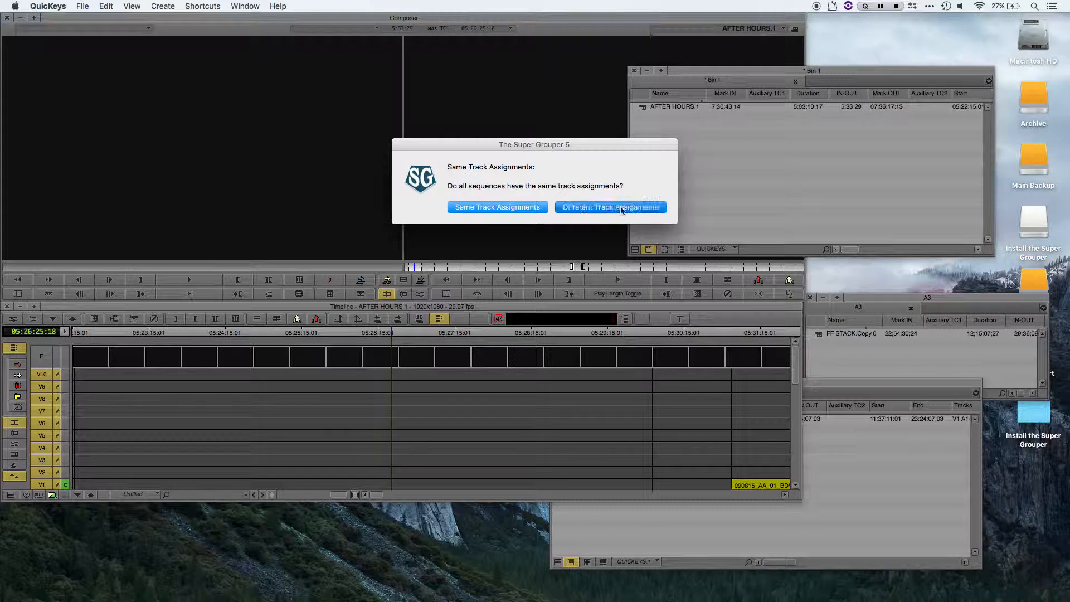
Step: Choose Different Track Assignments and set sequence 1's video tracks to 1 through 1
{"action": "left_click", "coordinate": [610, 208]}
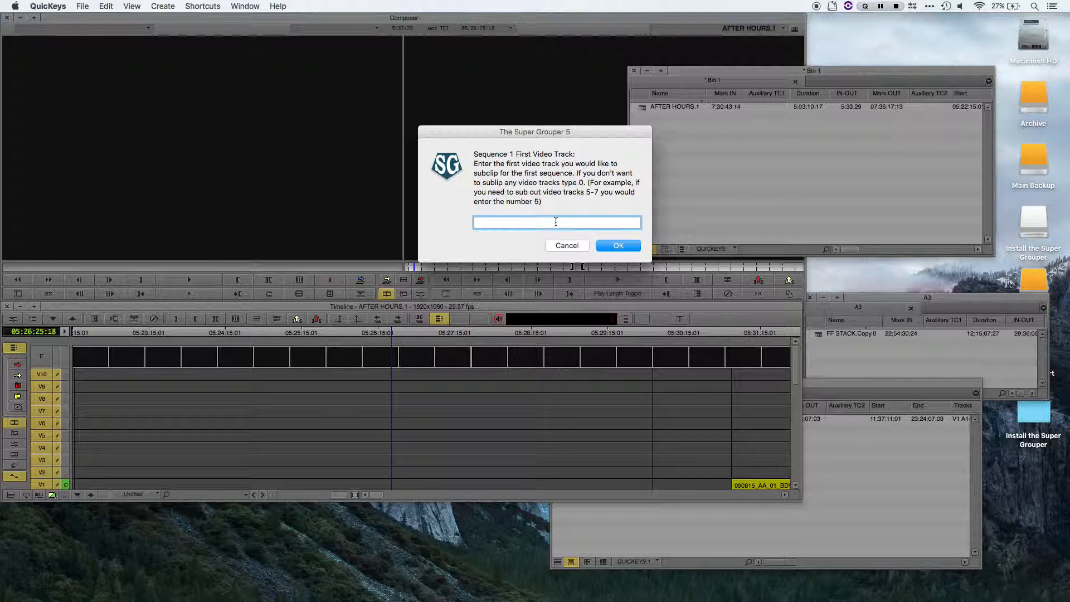
{"action": "mouse_move", "coordinate": [354, 339]}
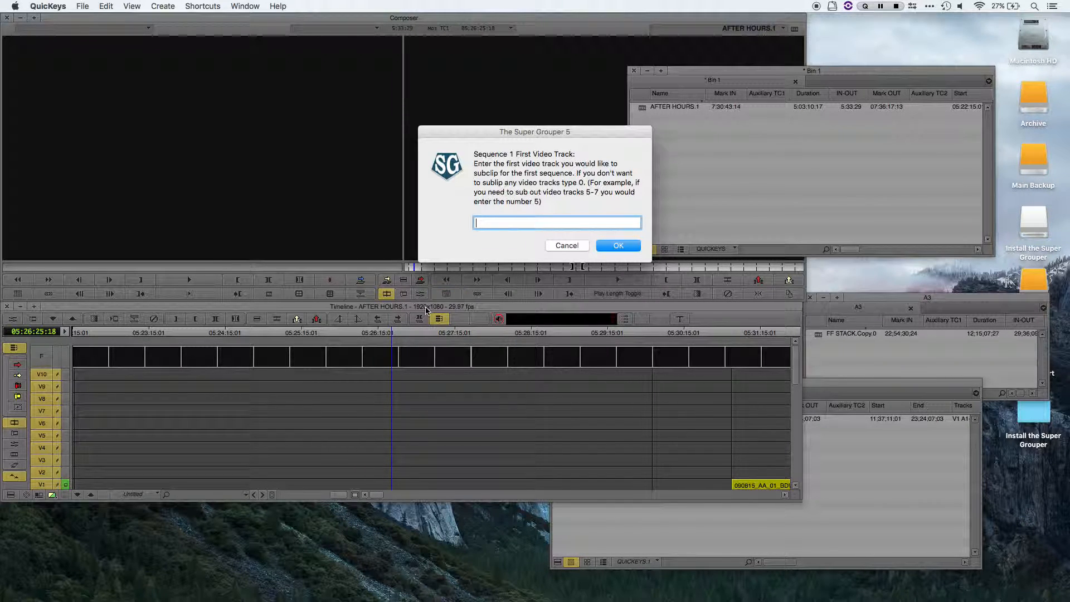
{"action": "mouse_move", "coordinate": [525, 236]}
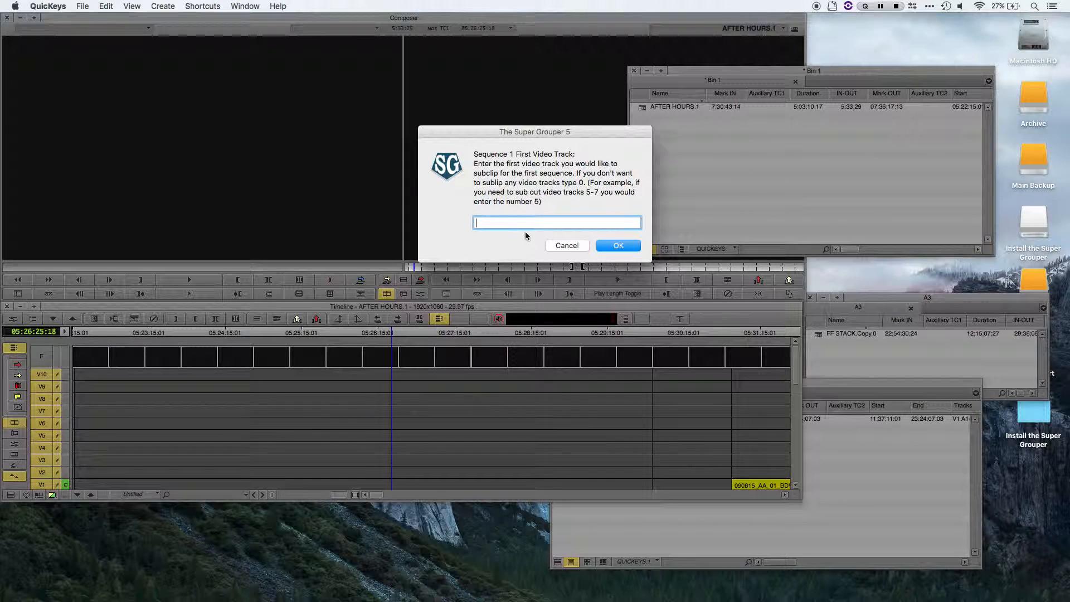
{"action": "mouse_move", "coordinate": [529, 226]}
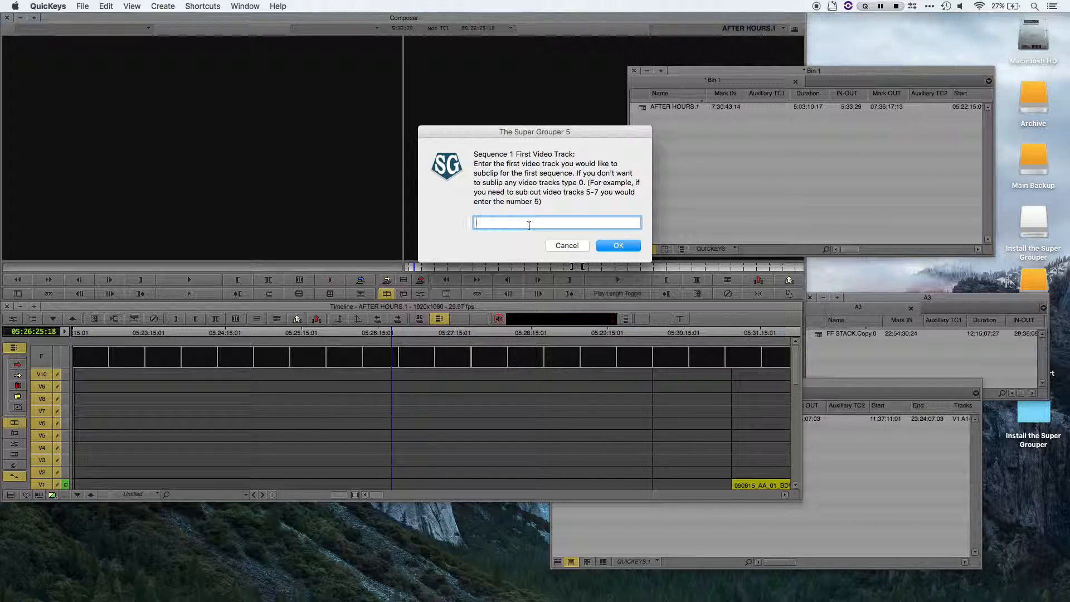
{"action": "left_click", "coordinate": [616, 245]}
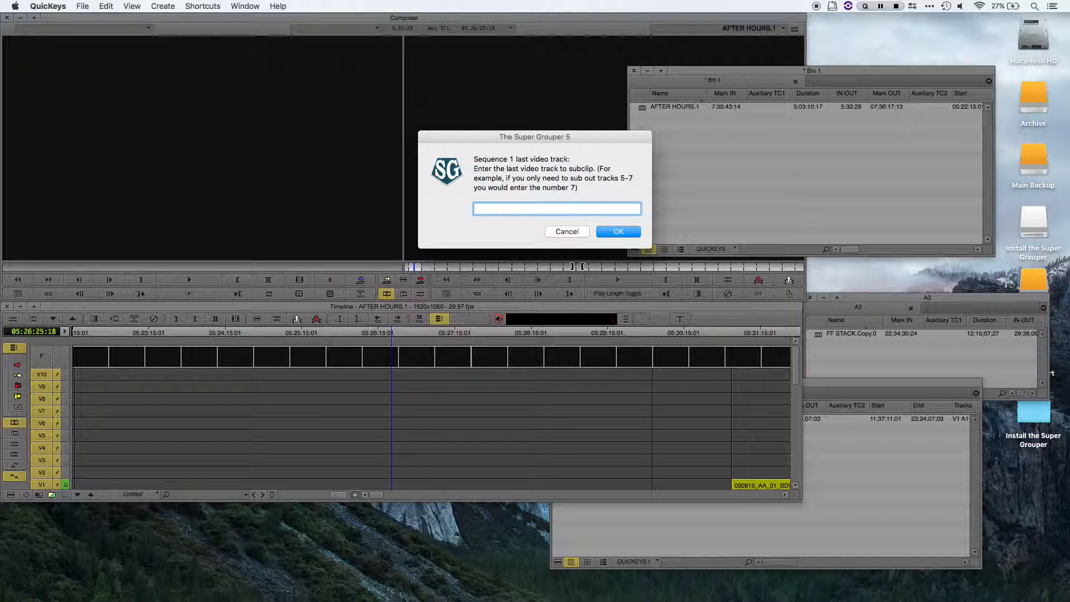
{"action": "type", "text": "1"}
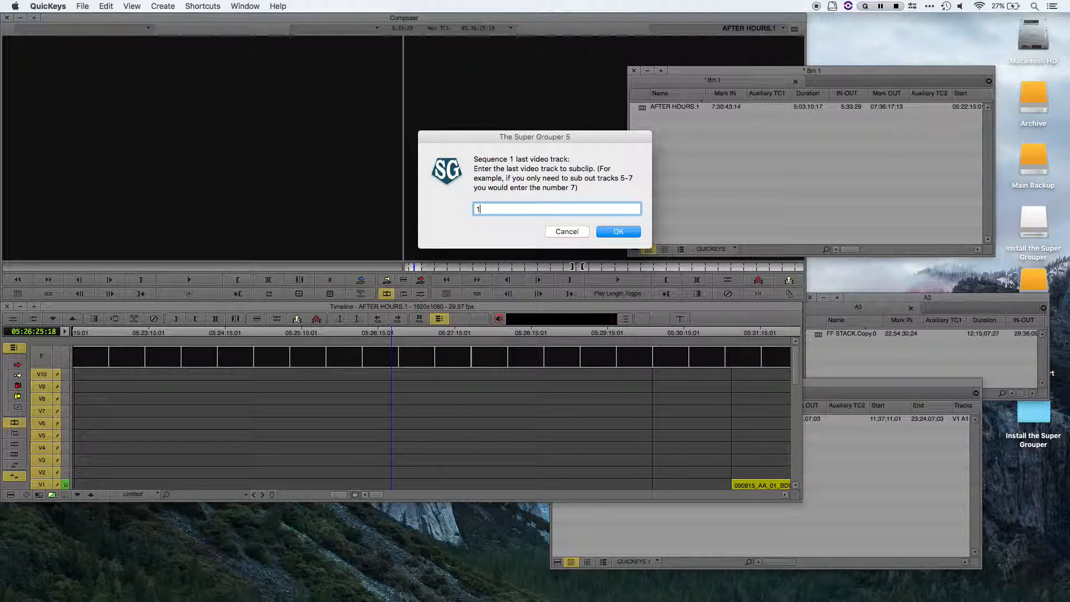
{"action": "left_click", "coordinate": [617, 232]}
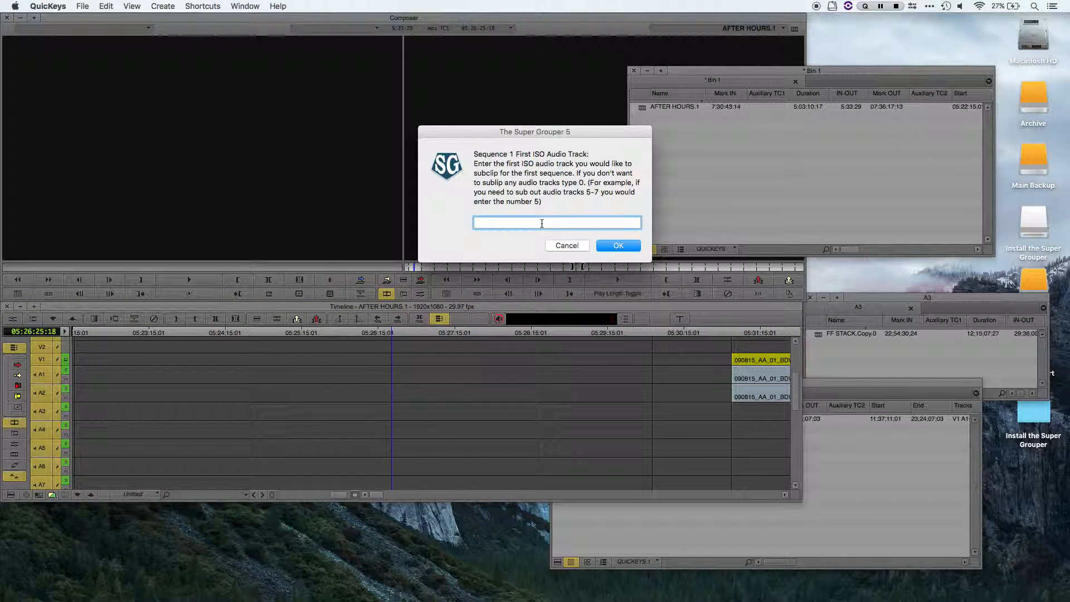
Step: Set sequence 1's ISO audio tracks to 17 through 17
{"action": "type", "text": "17"}
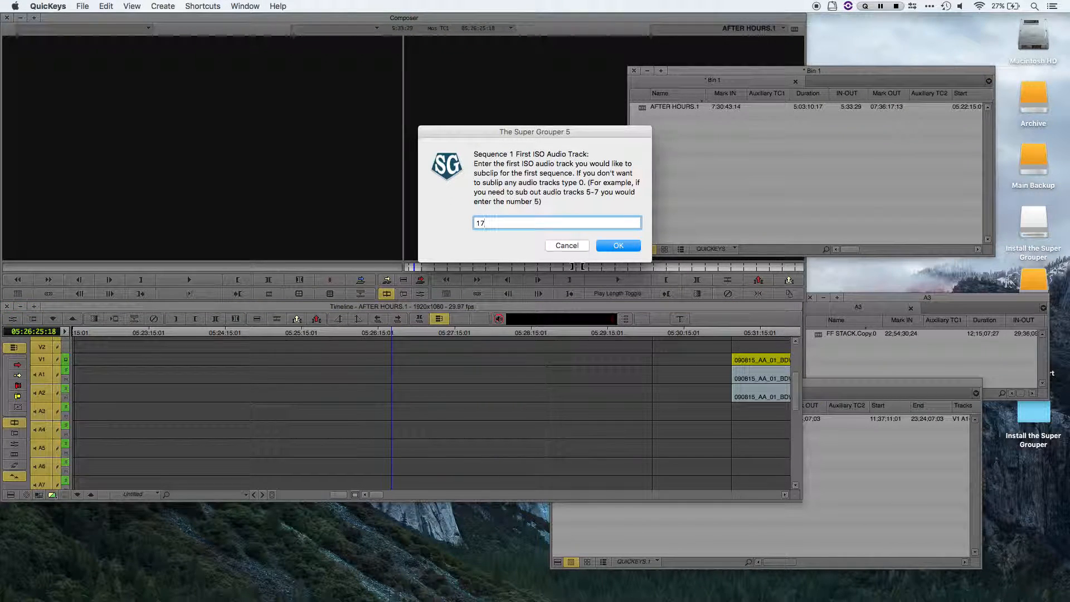
{"action": "left_click", "coordinate": [616, 245]}
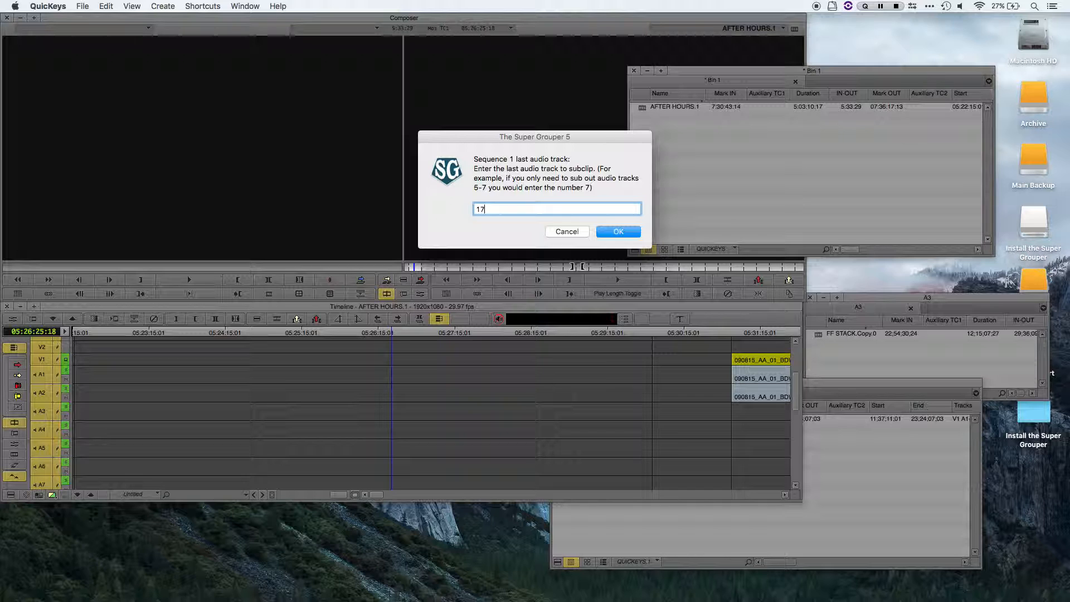
{"action": "left_click", "coordinate": [617, 232]}
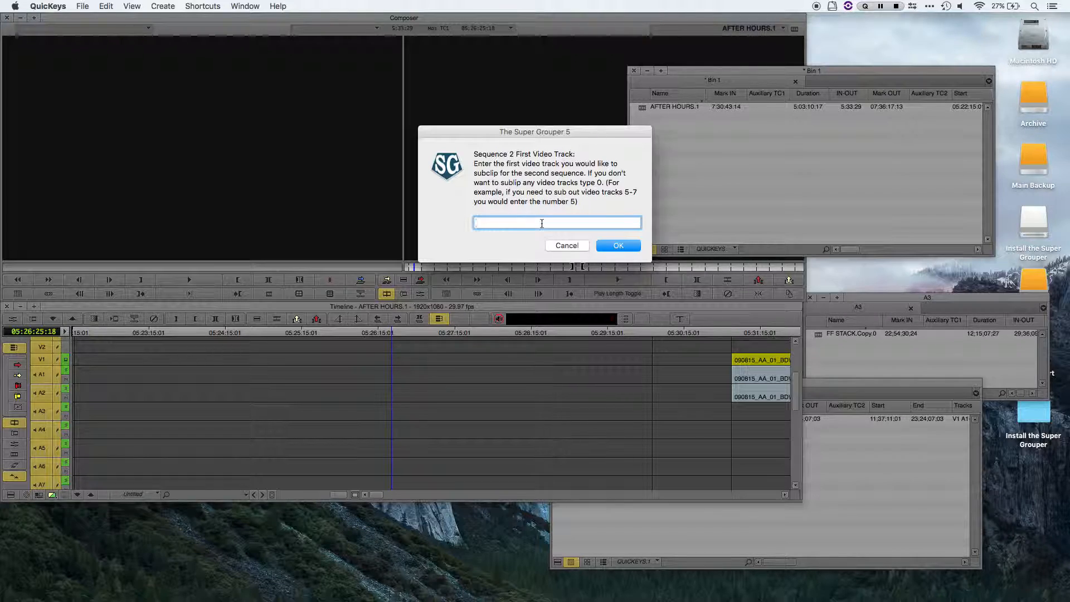
Step: Enter sequence 2's video tracks ending at 1 and its first audio track after checking M STACK.Copy
{"action": "left_click", "coordinate": [616, 245]}
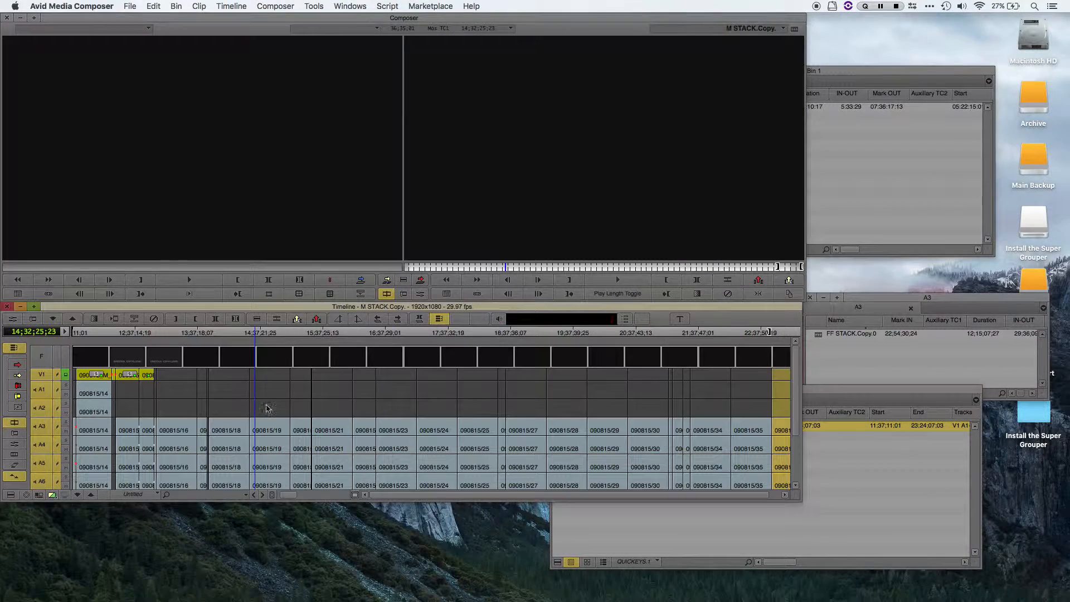
{"action": "mouse_move", "coordinate": [637, 583]}
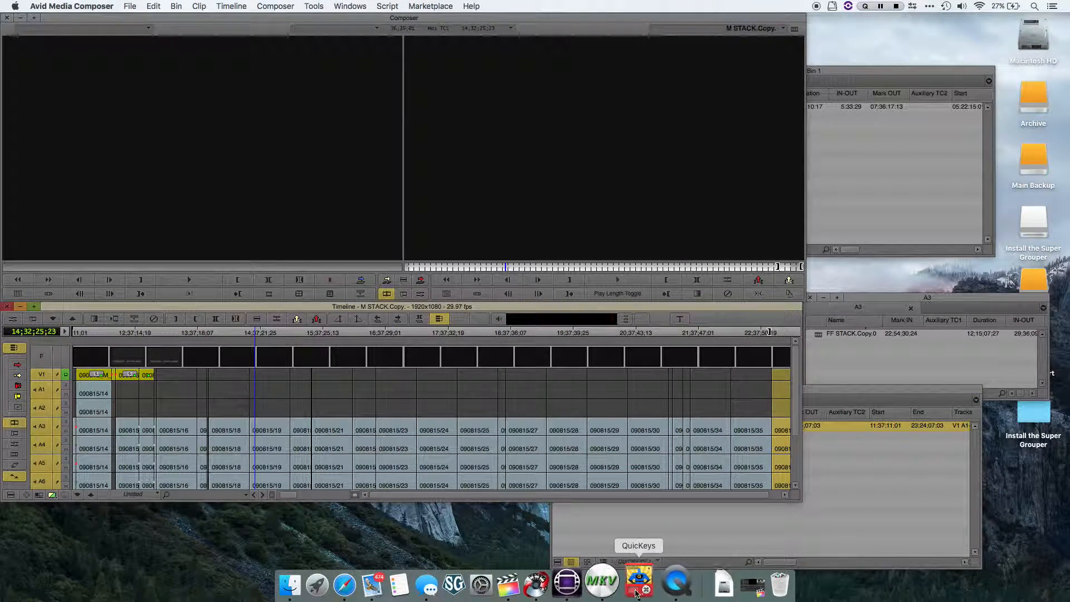
{"action": "left_click", "coordinate": [638, 583]}
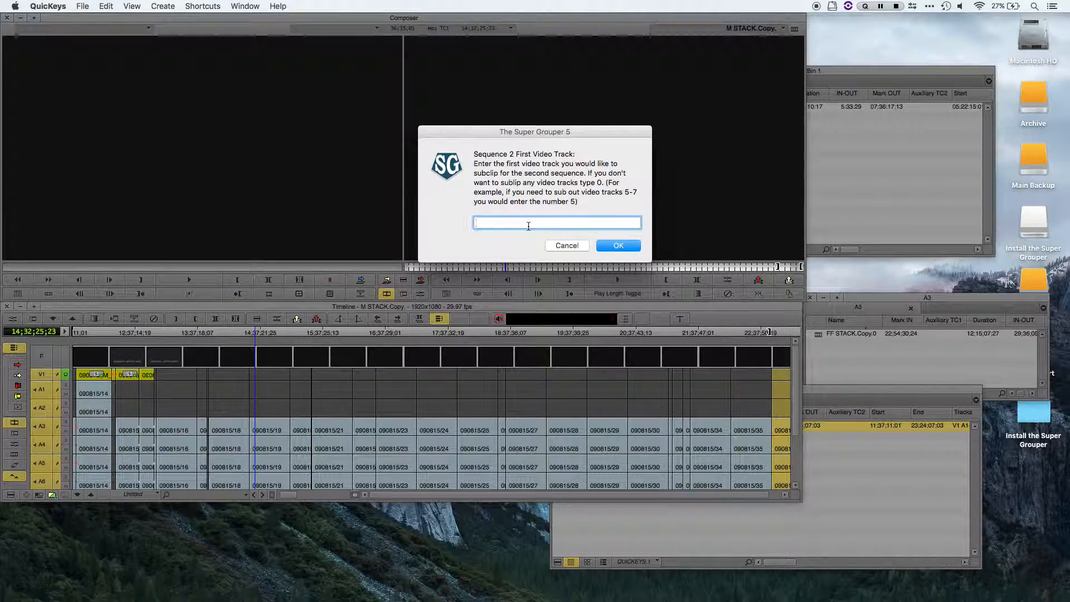
{"action": "left_click", "coordinate": [617, 245]}
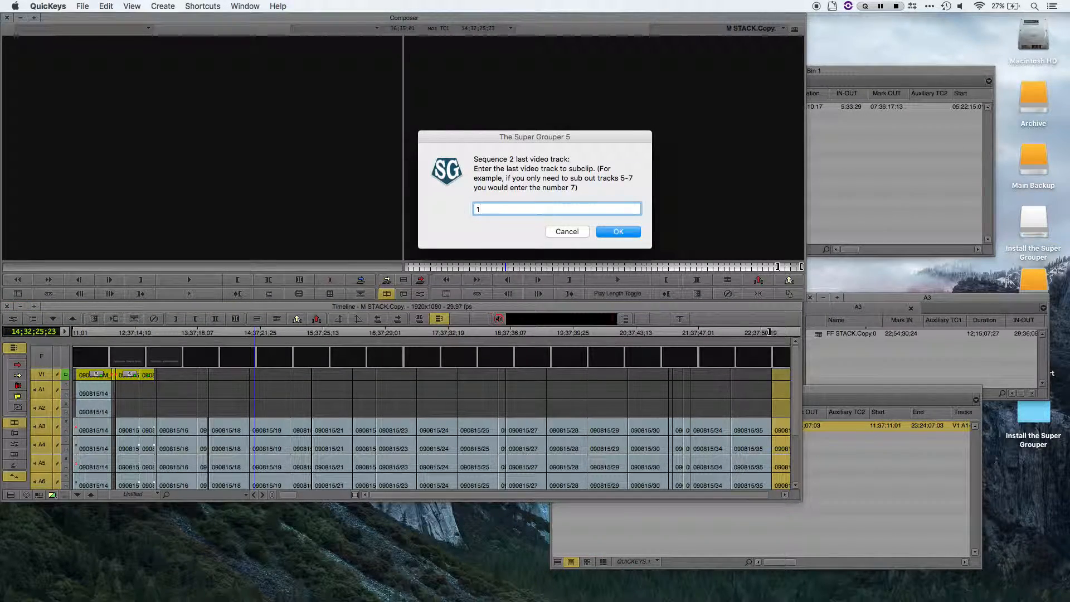
{"action": "left_click", "coordinate": [616, 232]}
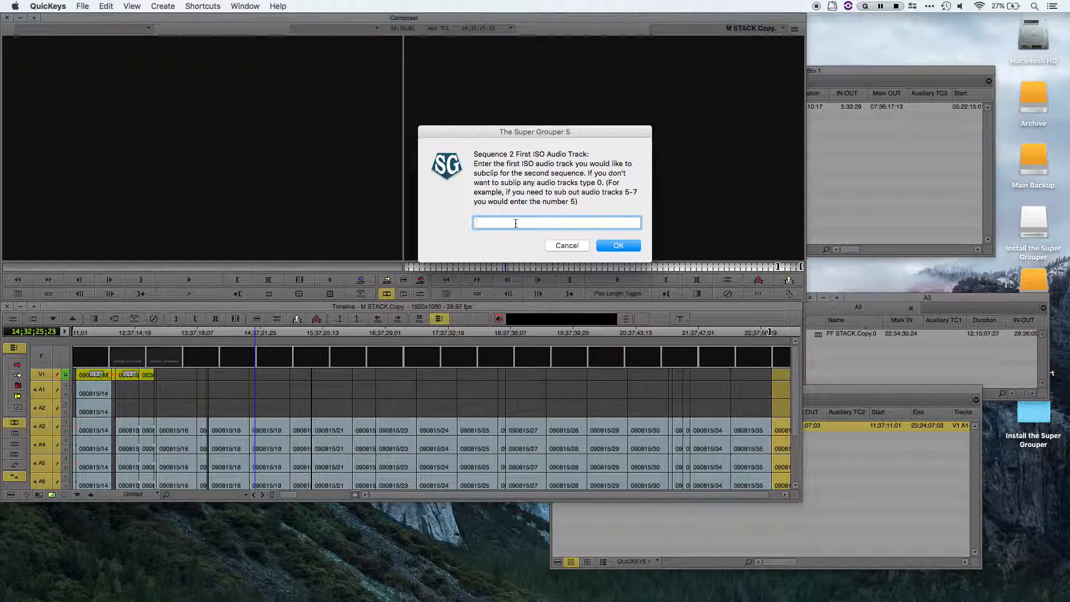
{"action": "left_click", "coordinate": [616, 245]}
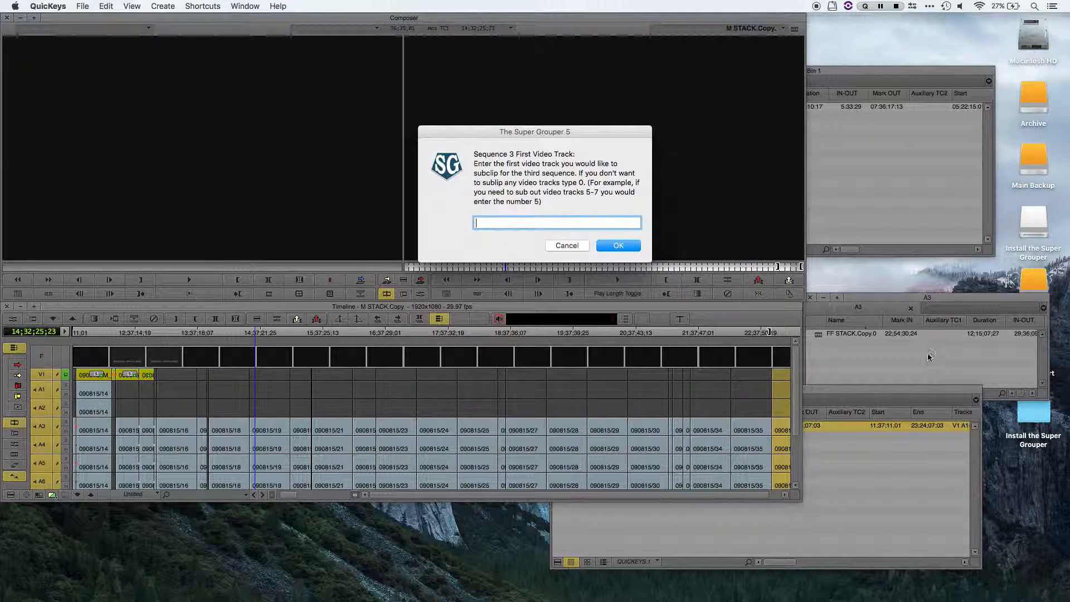
Step: Confirm sequence 3's video track and ISO audio track entries after checking FF STACK.Copy.0
{"action": "left_click", "coordinate": [617, 245]}
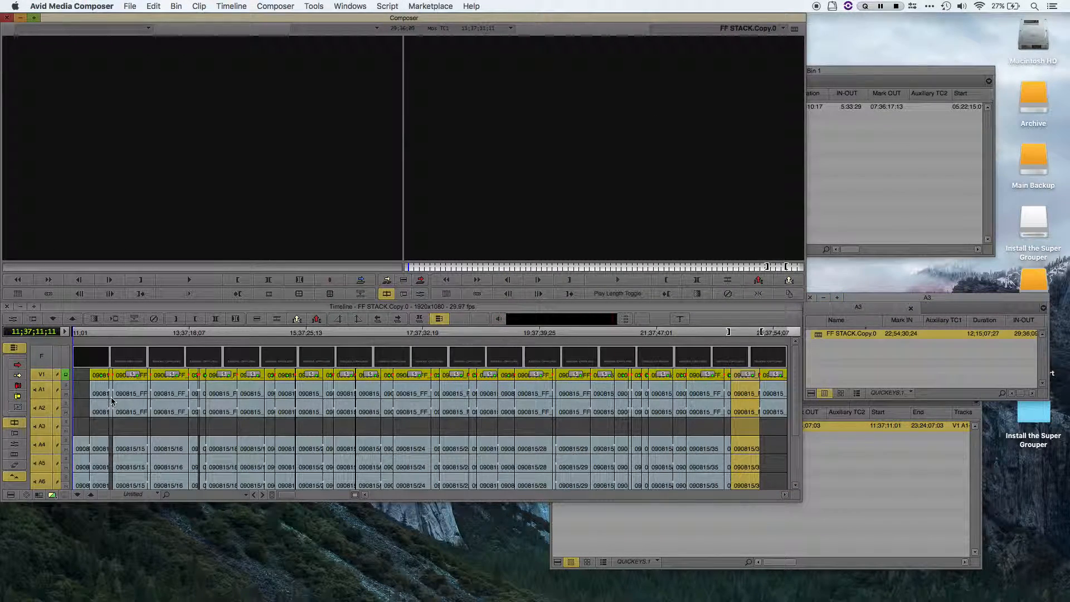
{"action": "mouse_move", "coordinate": [628, 511]}
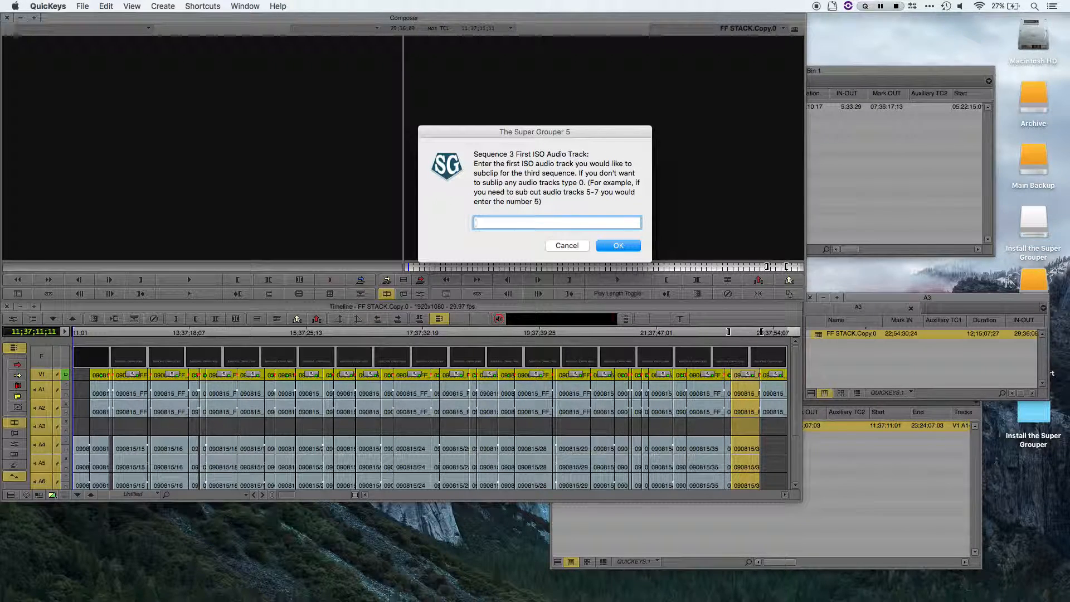
{"action": "left_click", "coordinate": [616, 245]}
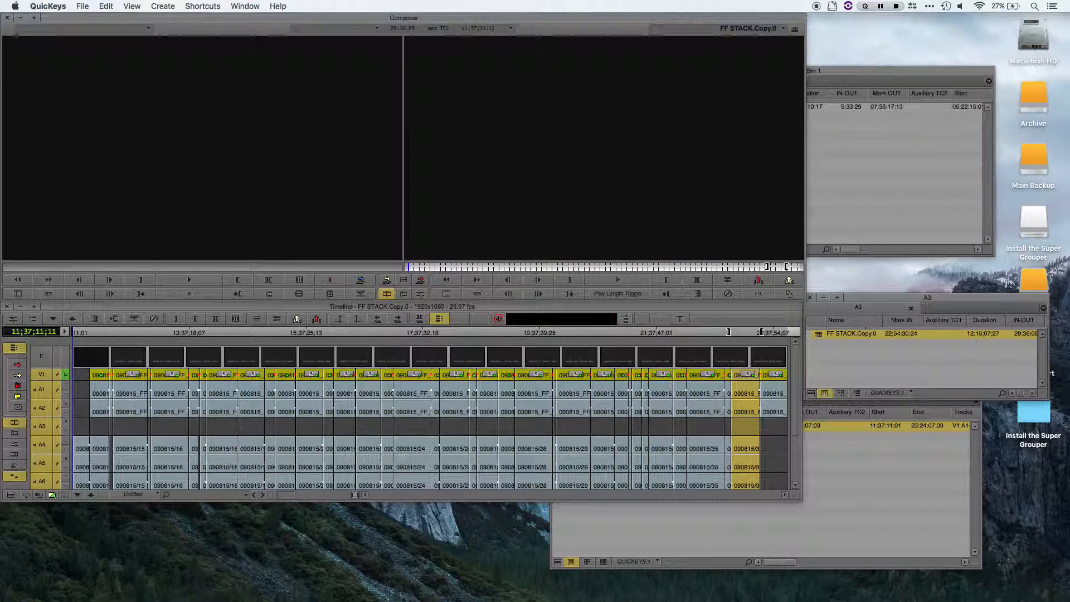